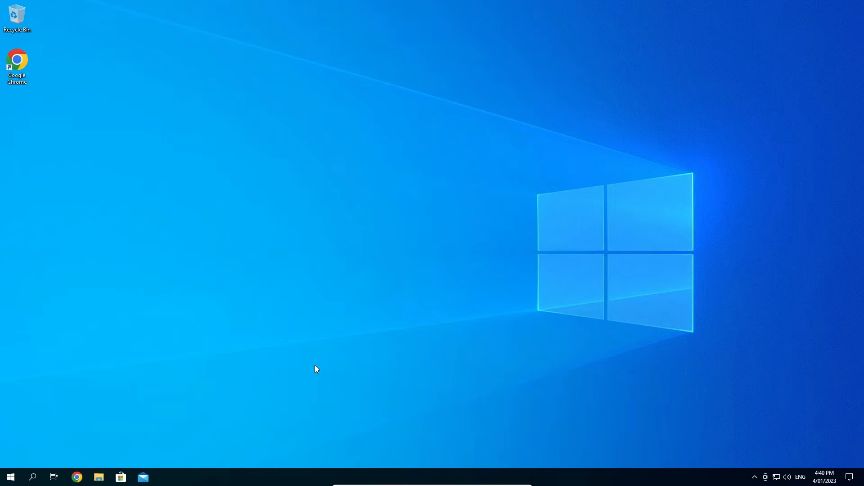
{"action": "mouse_move", "coordinate": [15, 455]}
{"action": "type", "text": "steam"}
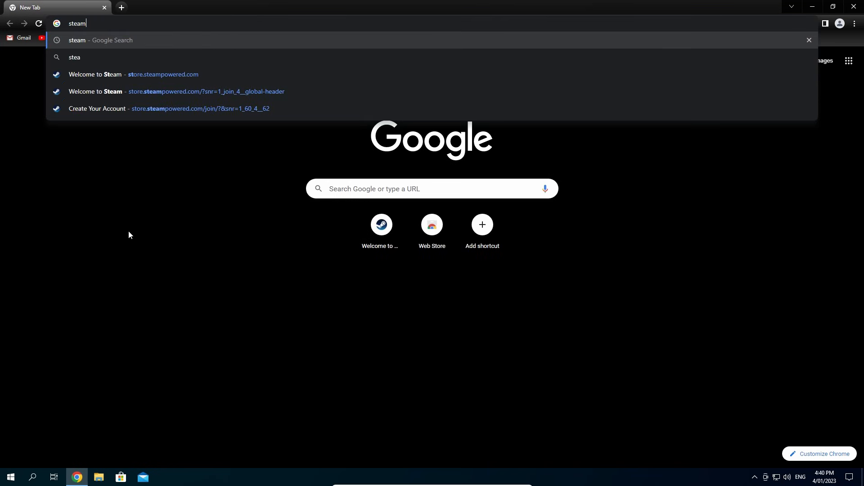
- Search Google for steam, open the Welcome to Steam page, and download the Windows installer
{"action": "key", "text": "Return"}
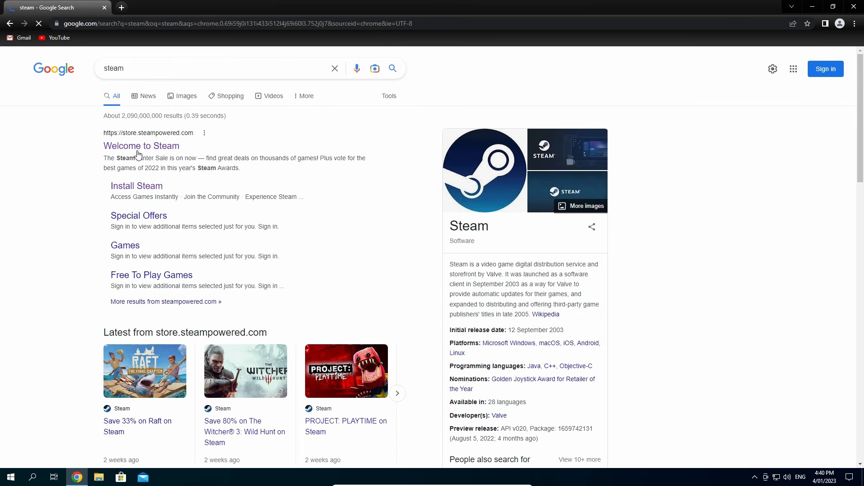
{"action": "left_click", "coordinate": [141, 145]}
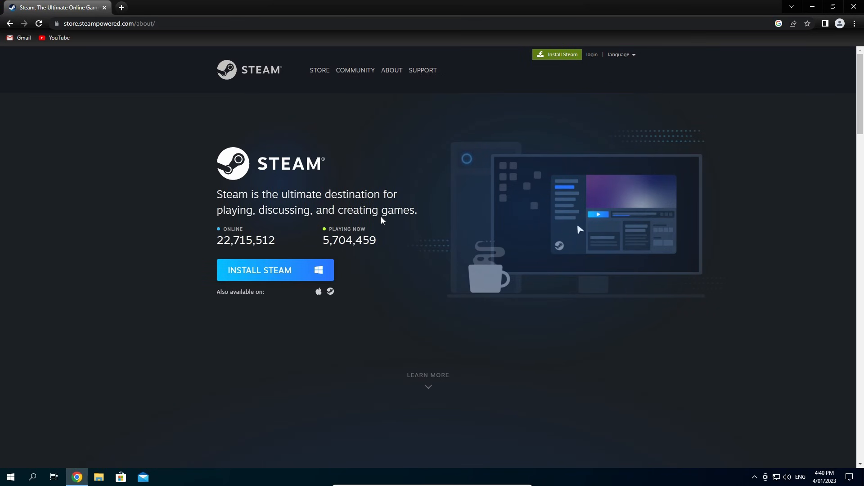
{"action": "scroll", "scroll_direction": "down", "scroll_amount": 3}
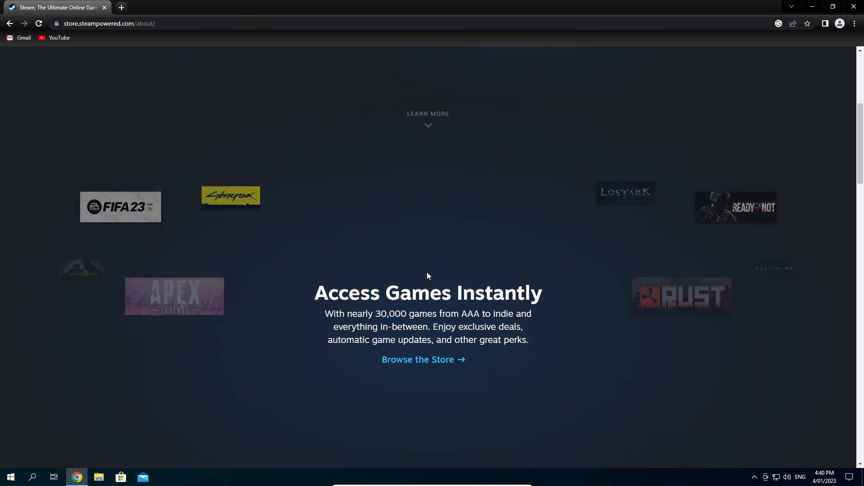
{"action": "scroll", "scroll_direction": "up", "scroll_amount": 3}
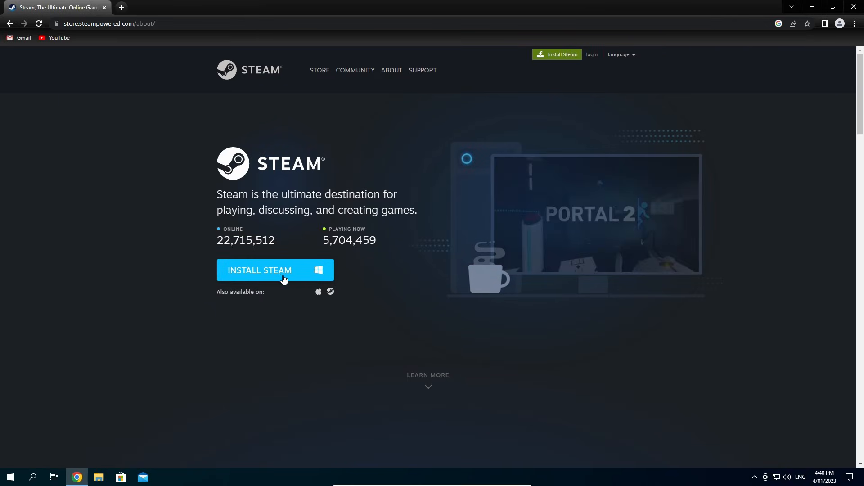
{"action": "left_click", "coordinate": [275, 270]}
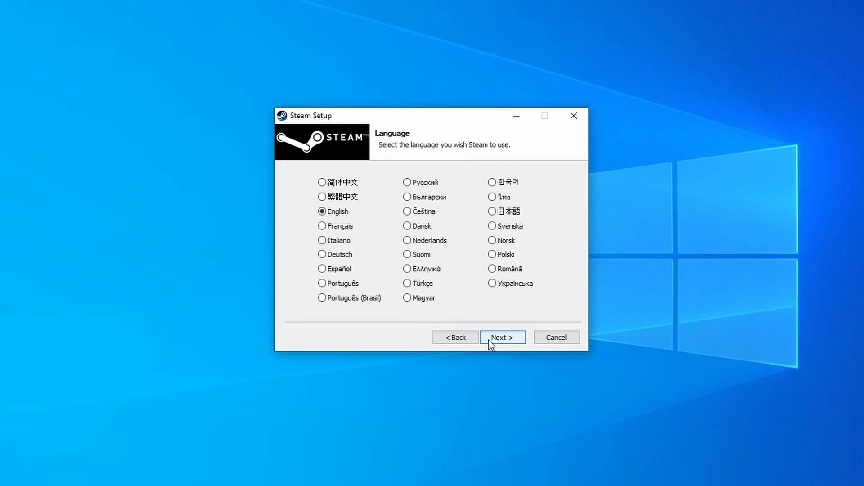
- Install Steam in English to the default C:\Program Files (x86)\Steam folder
{"action": "left_click", "coordinate": [501, 336]}
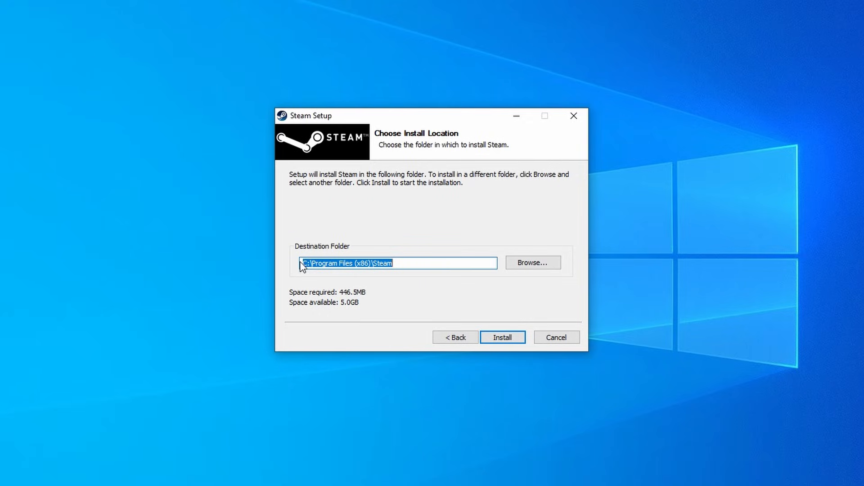
{"action": "mouse_move", "coordinate": [402, 276]}
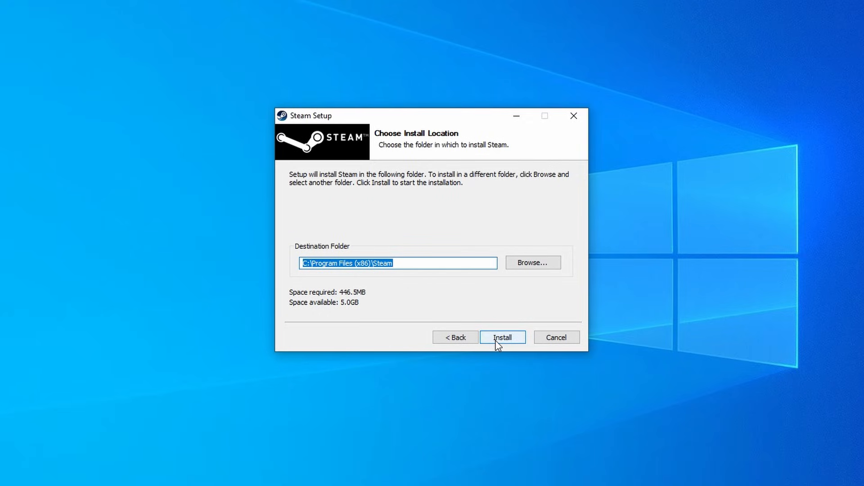
{"action": "left_click", "coordinate": [502, 337]}
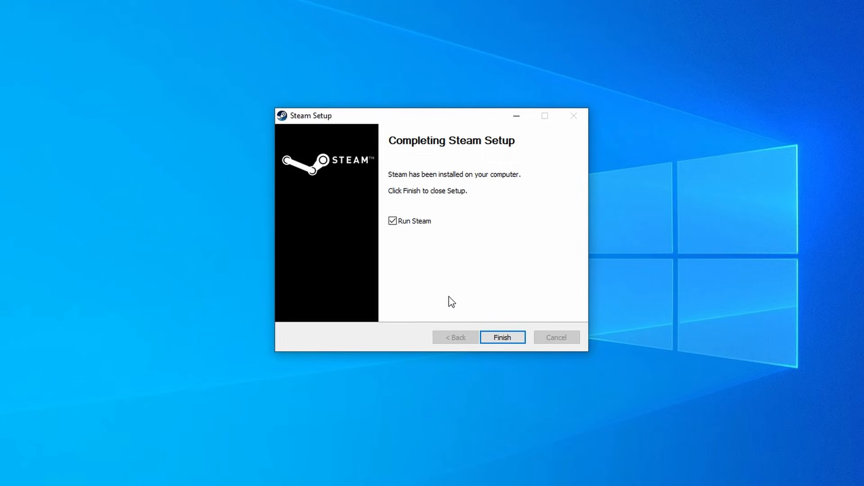
{"action": "mouse_move", "coordinate": [445, 209]}
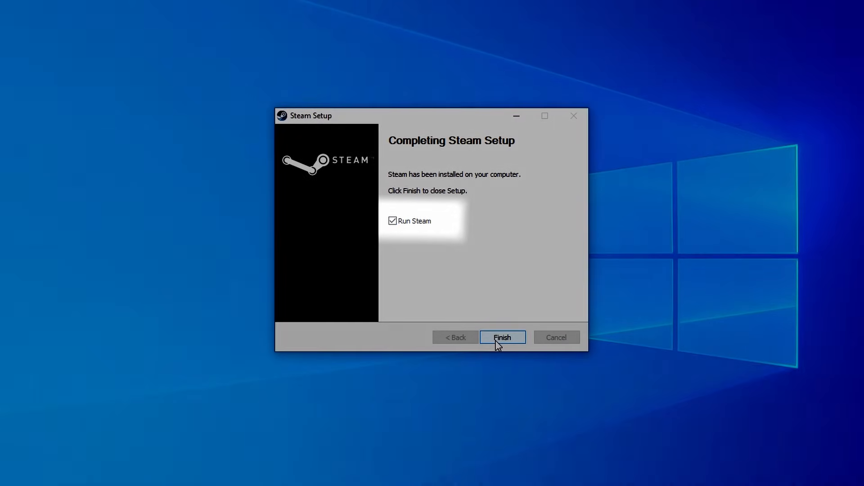
- Finish setup with Run Steam checked and sign in with the account name and password
{"action": "left_click", "coordinate": [502, 338]}
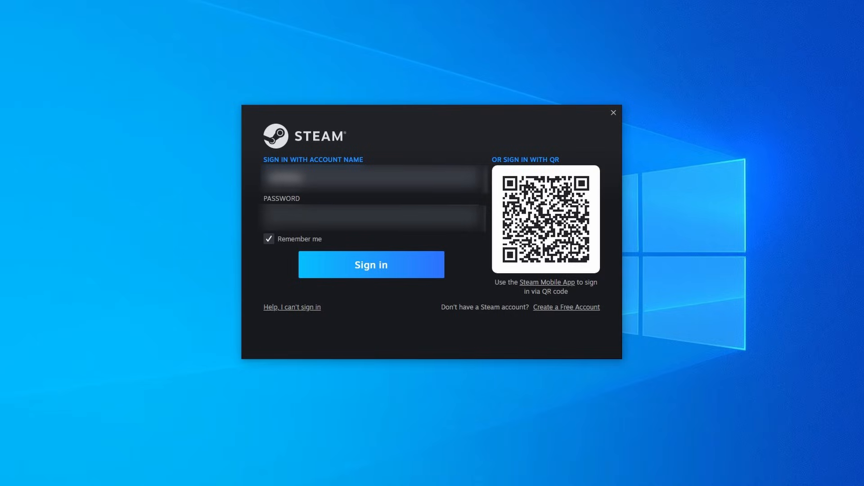
{"action": "left_click", "coordinate": [371, 264]}
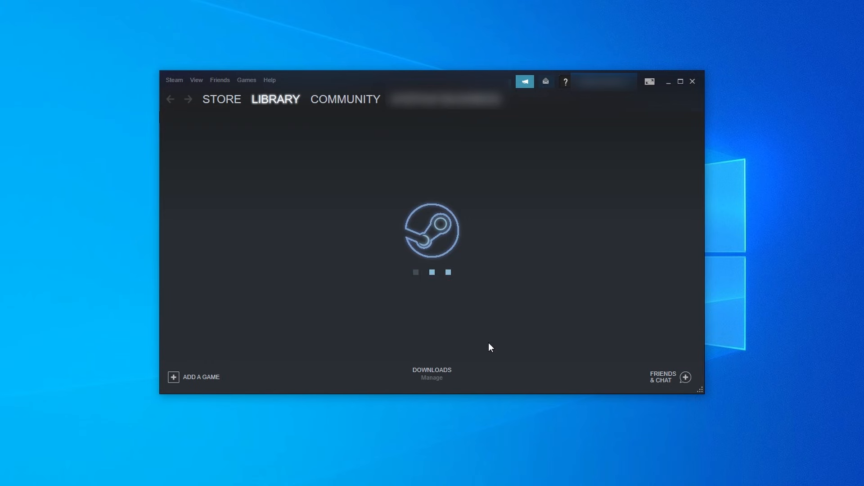
- Close the Friends & Chat window once the Library shows You have (0) games
{"action": "left_click", "coordinate": [668, 377]}
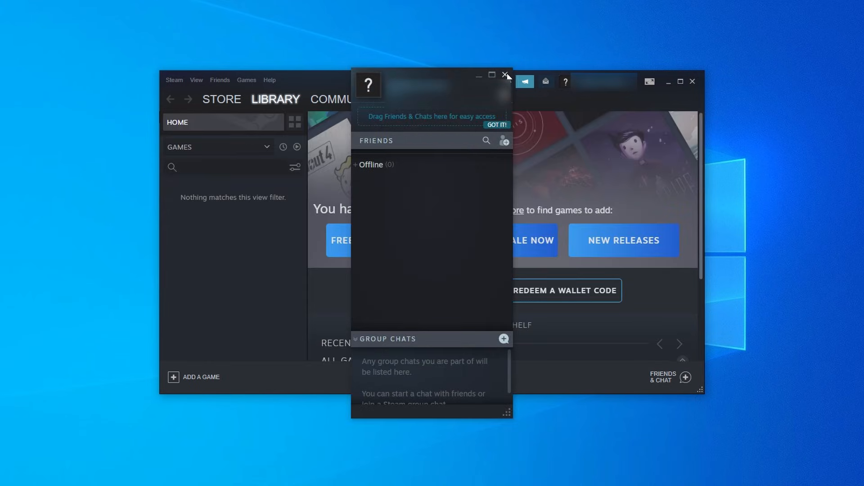
{"action": "left_click", "coordinate": [505, 74]}
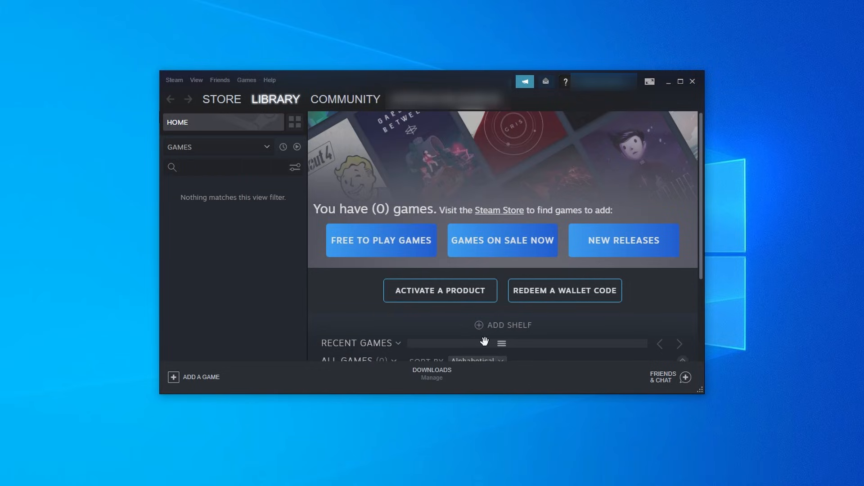
{"action": "mouse_move", "coordinate": [647, 108]}
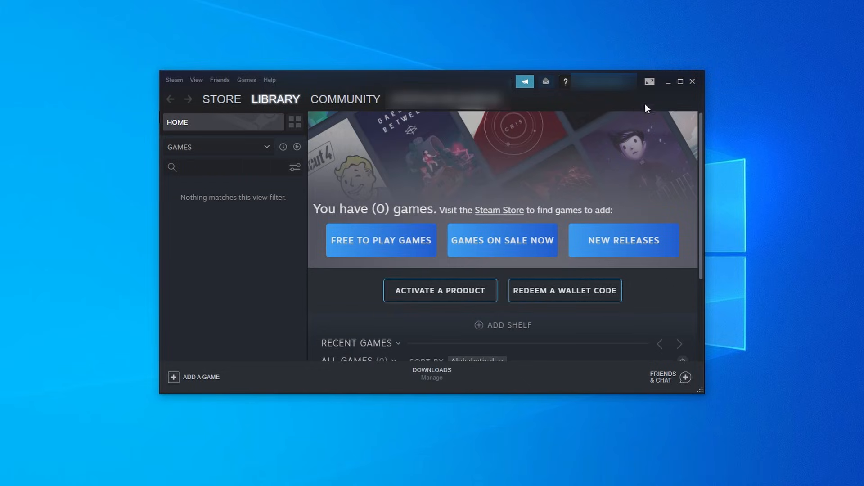
{"action": "mouse_move", "coordinate": [682, 103]}
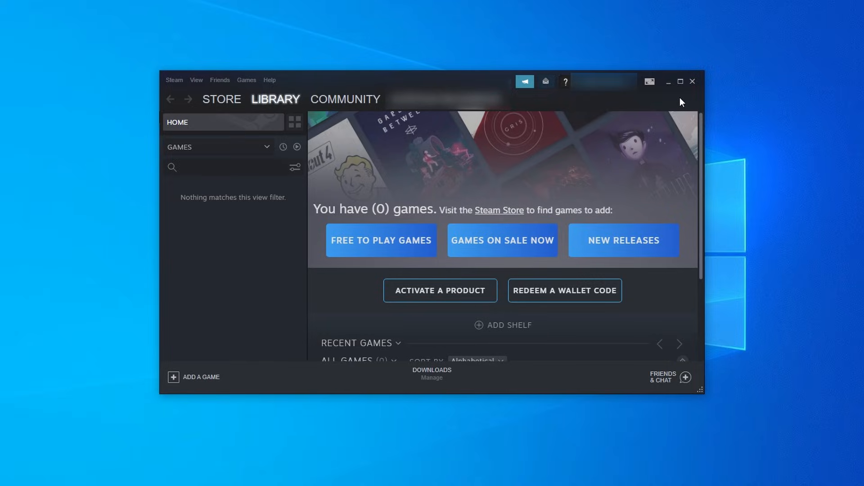
{"action": "mouse_move", "coordinate": [684, 113]}
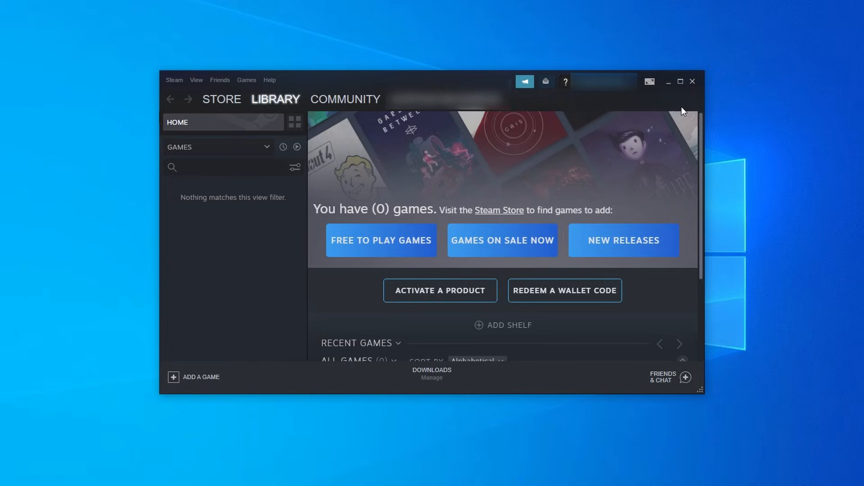